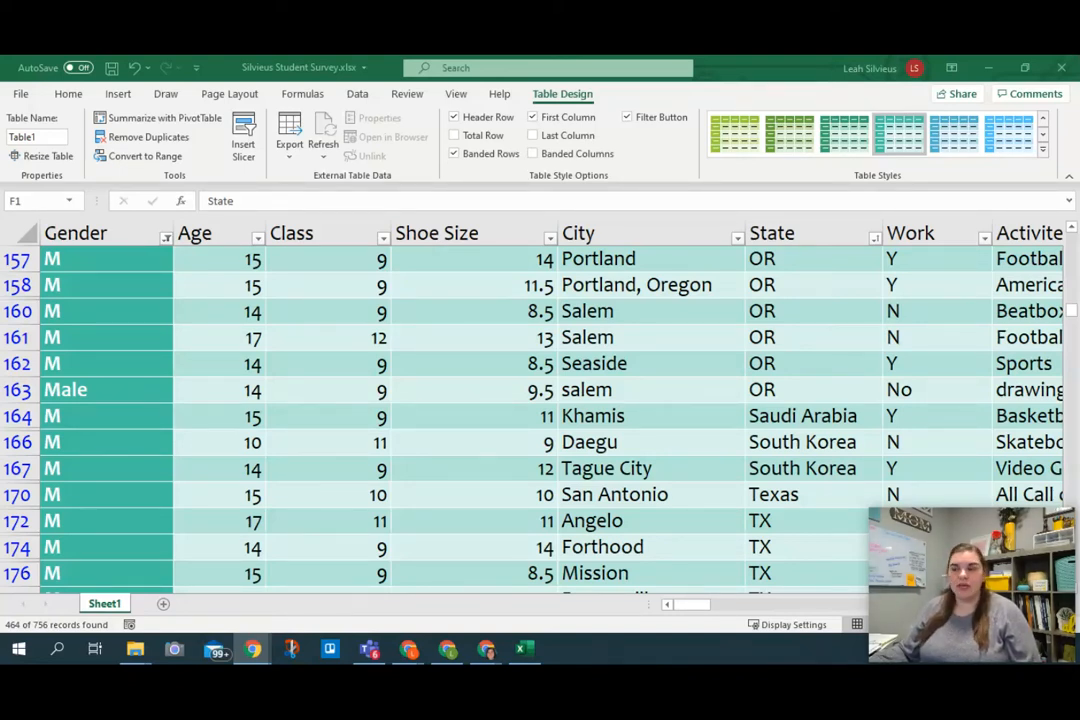
mouse_move(637, 333)
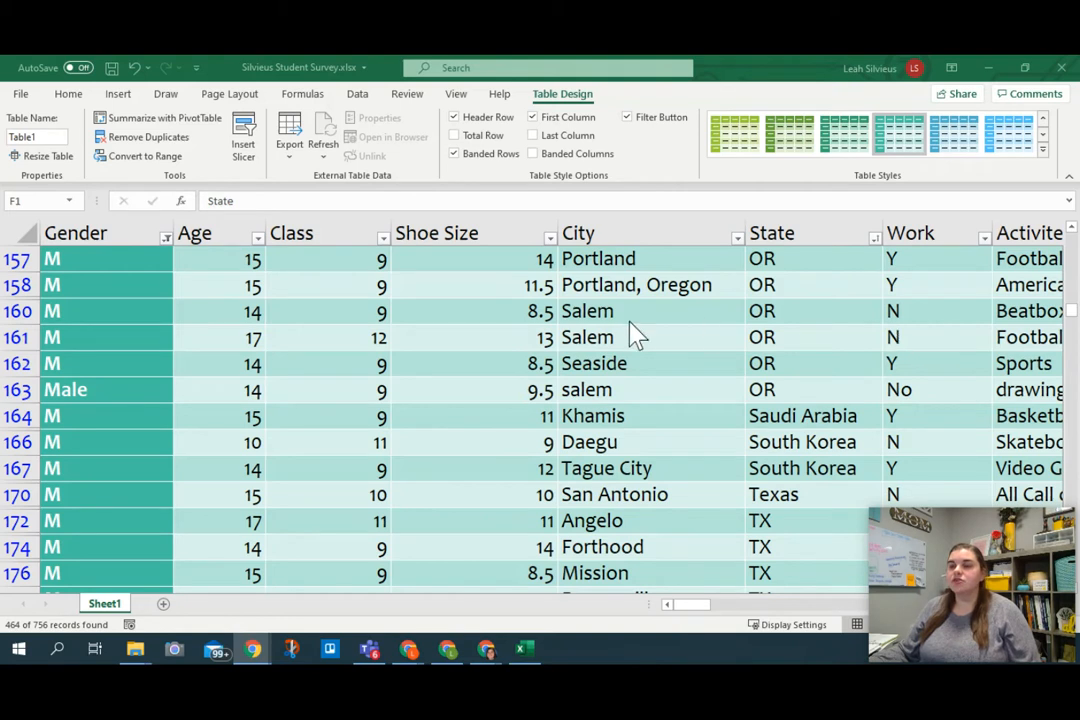
mouse_move(193, 263)
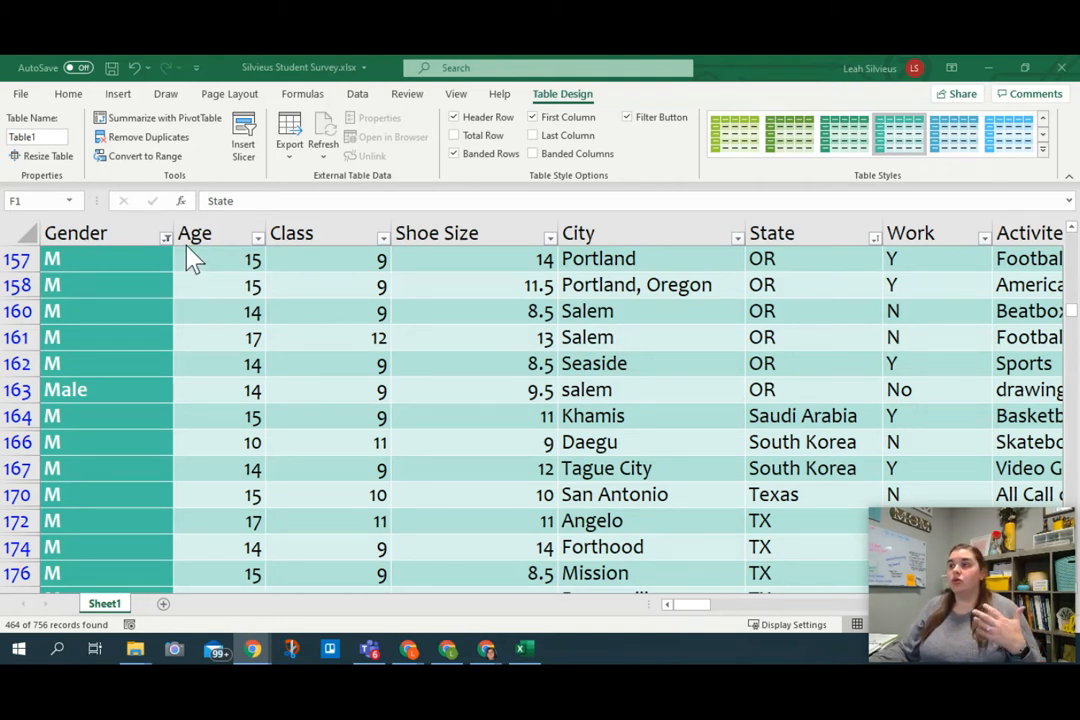
Step: Check the Gender filter unchanged, then clear all filters so every survey row shows
click(165, 238)
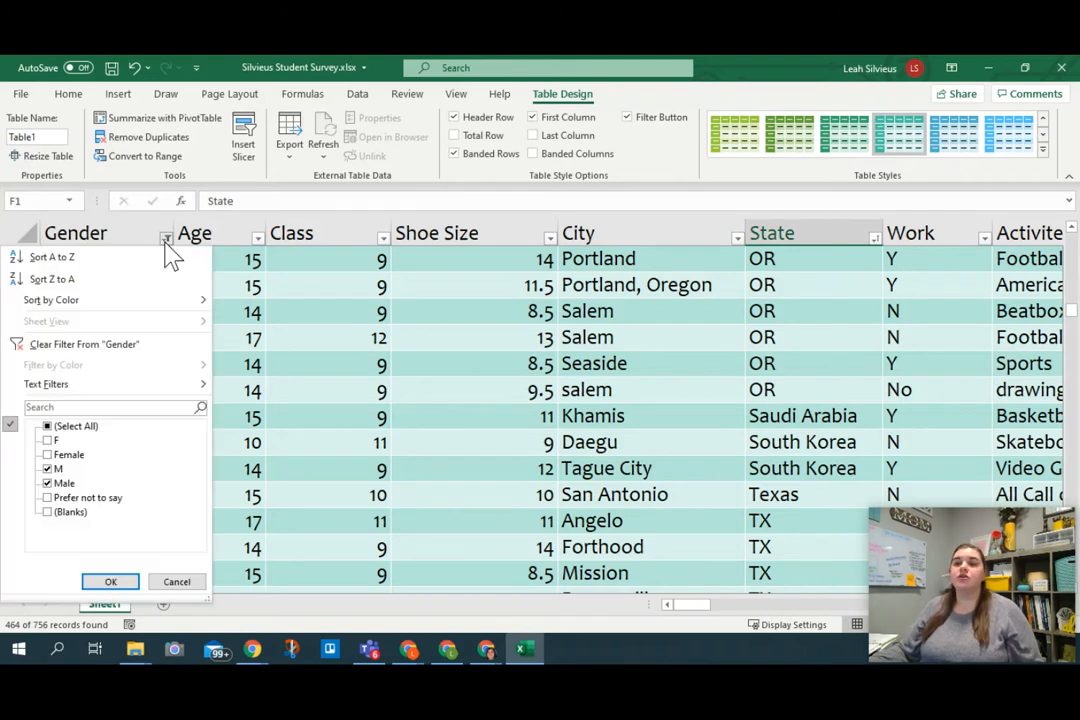
mouse_move(148, 365)
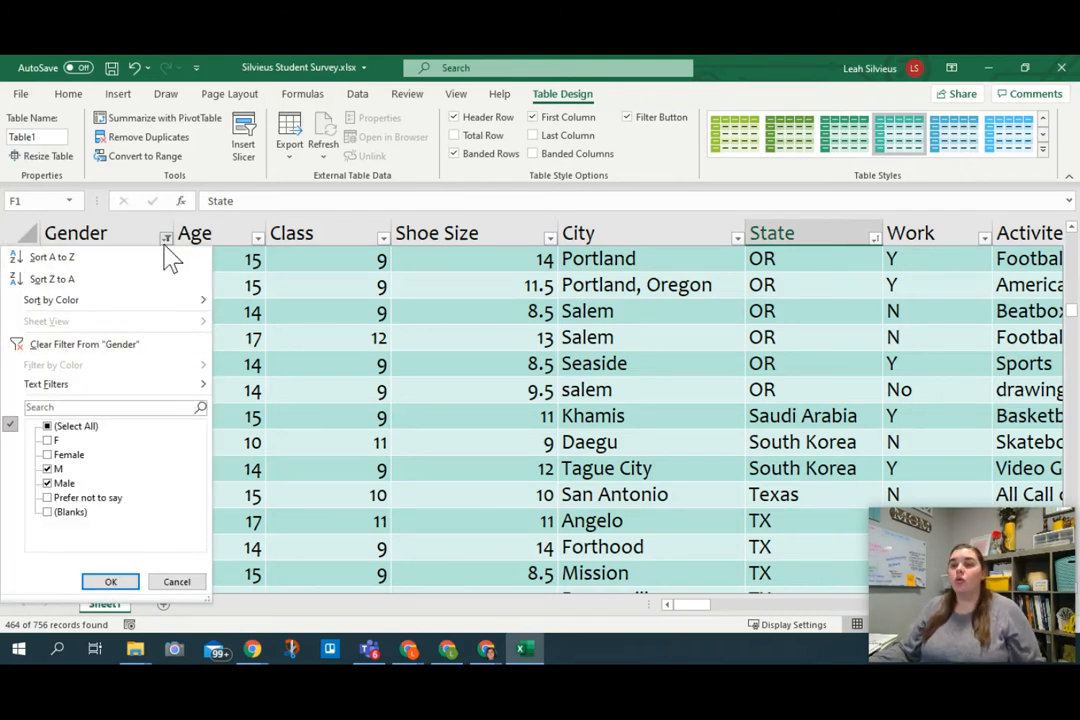
click(110, 581)
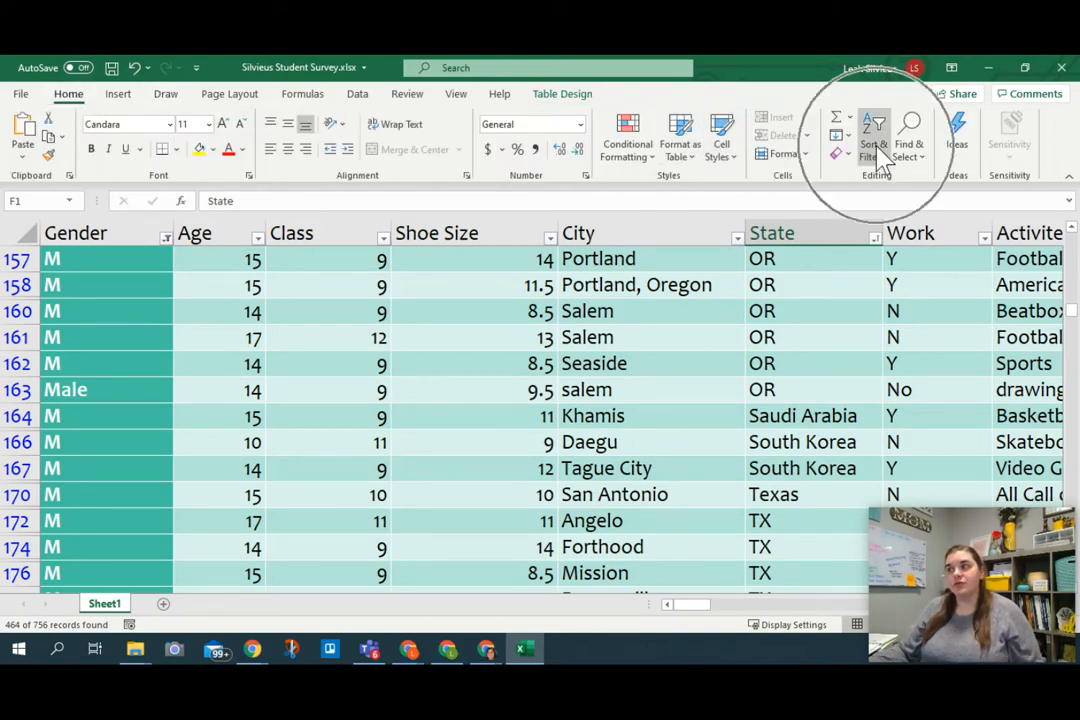
click(871, 135)
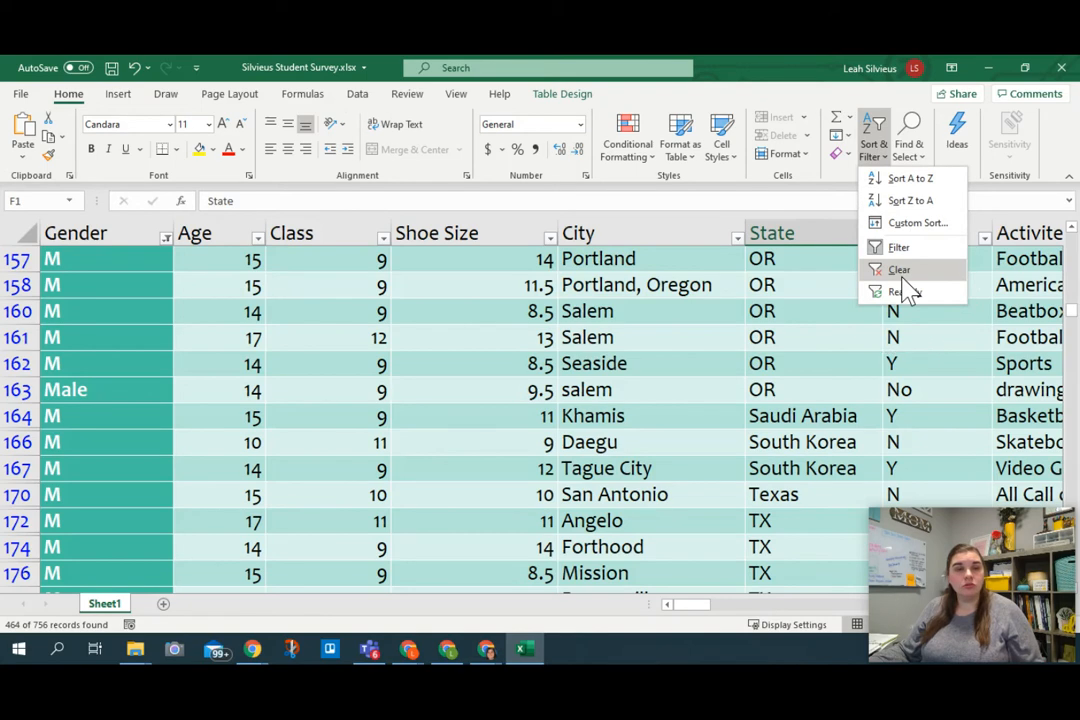
click(356, 94)
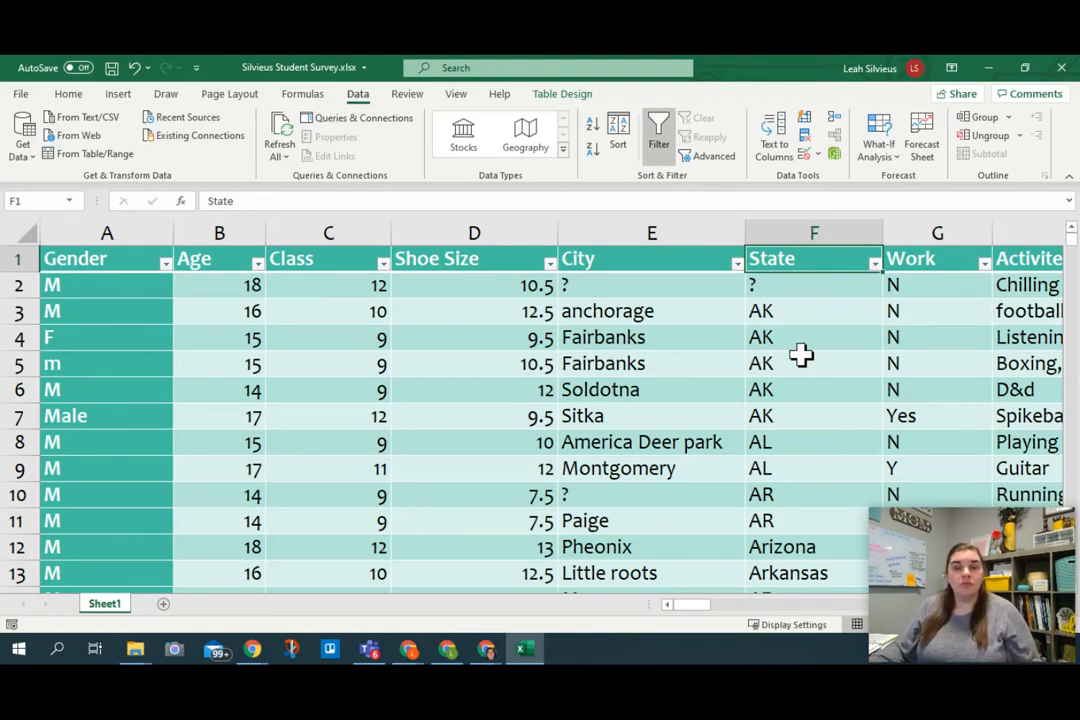
mouse_move(760, 345)
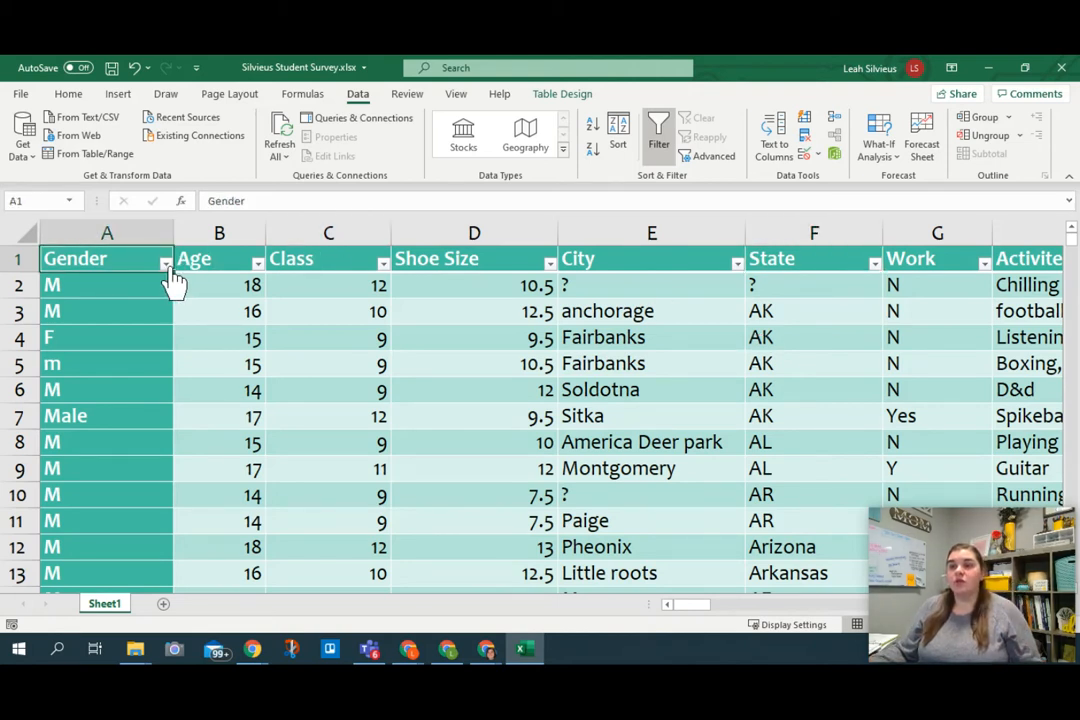
Step: Filter Gender to F only, then untick ages 17 and 18 in the Age filter
click(165, 262)
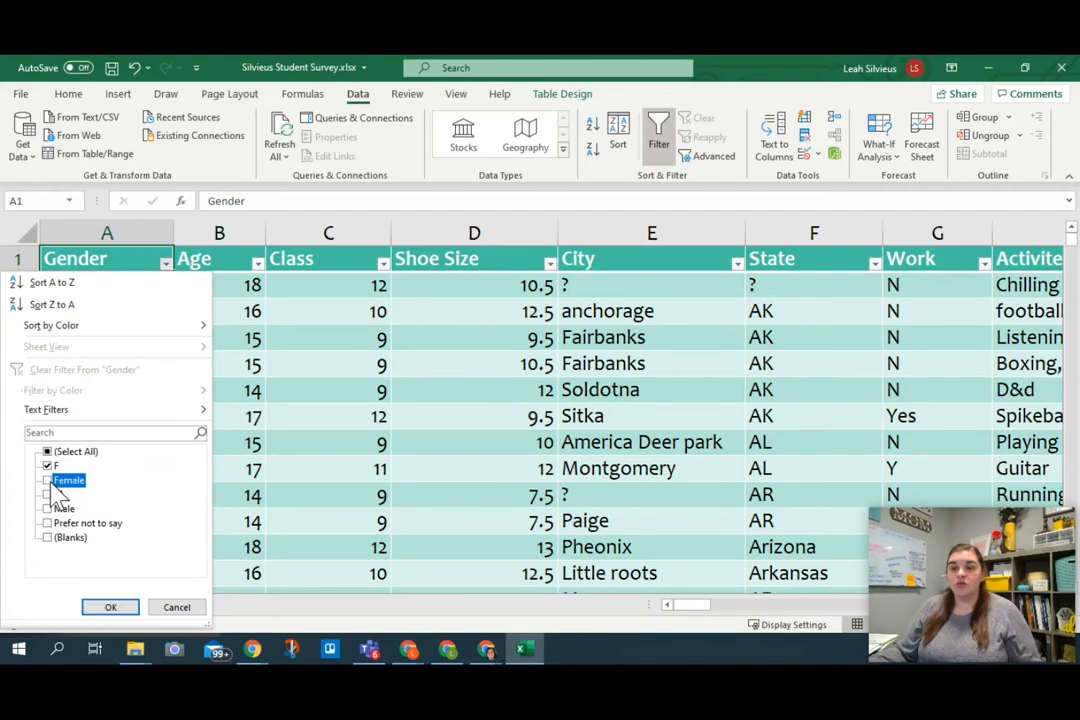
click(110, 607)
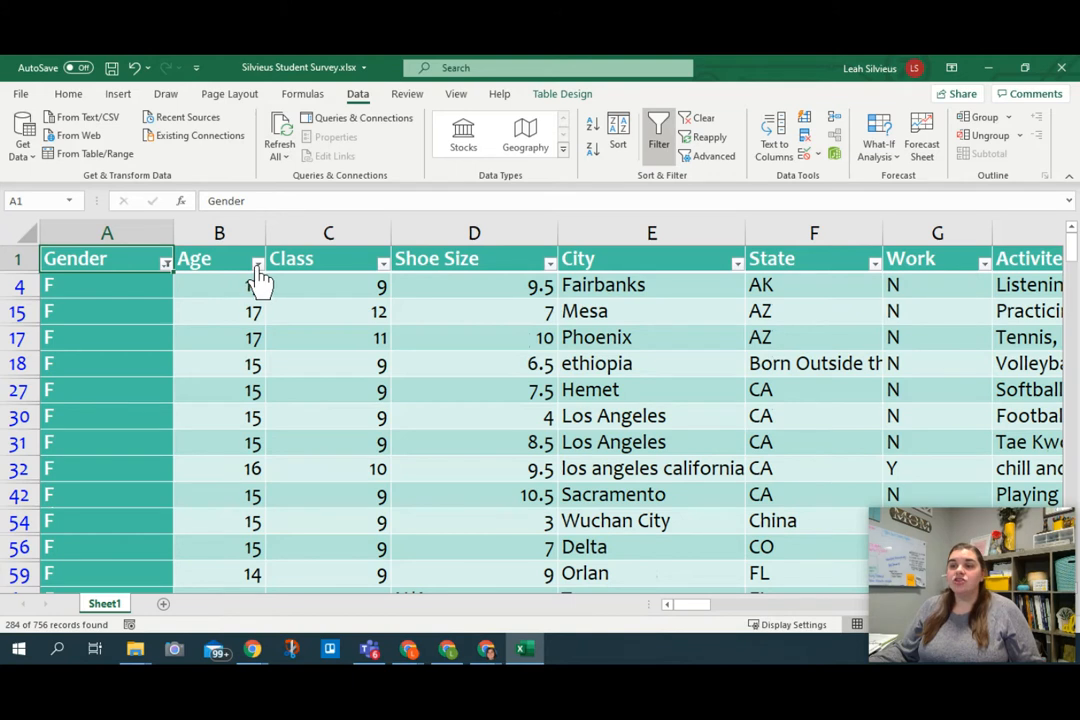
click(257, 262)
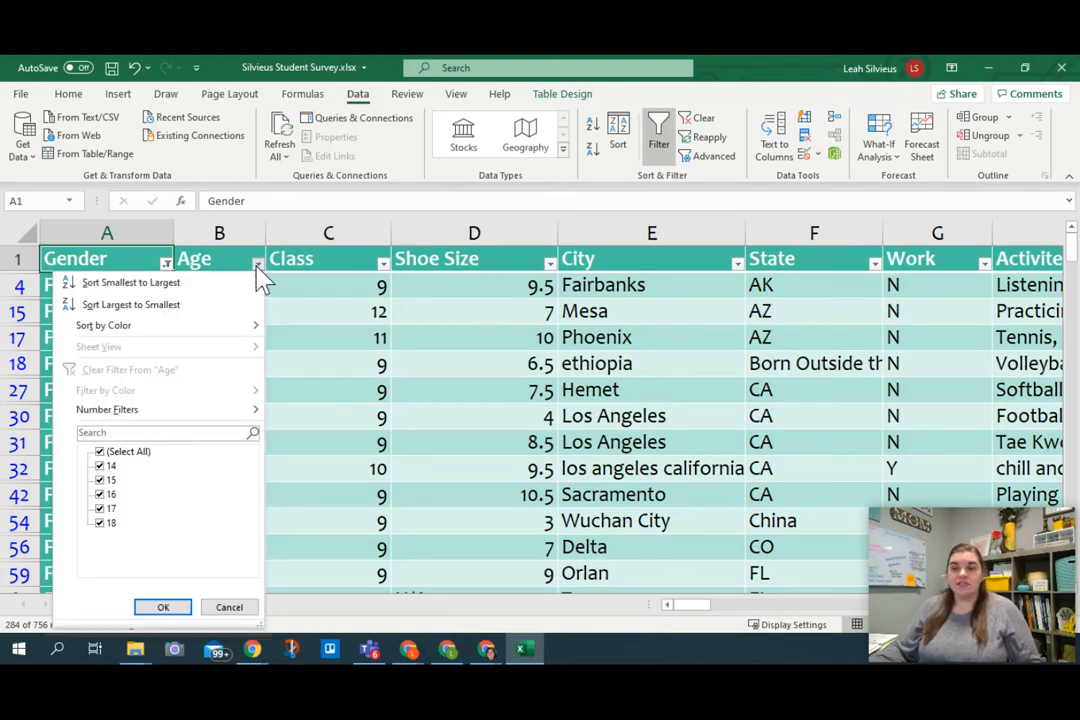
click(99, 451)
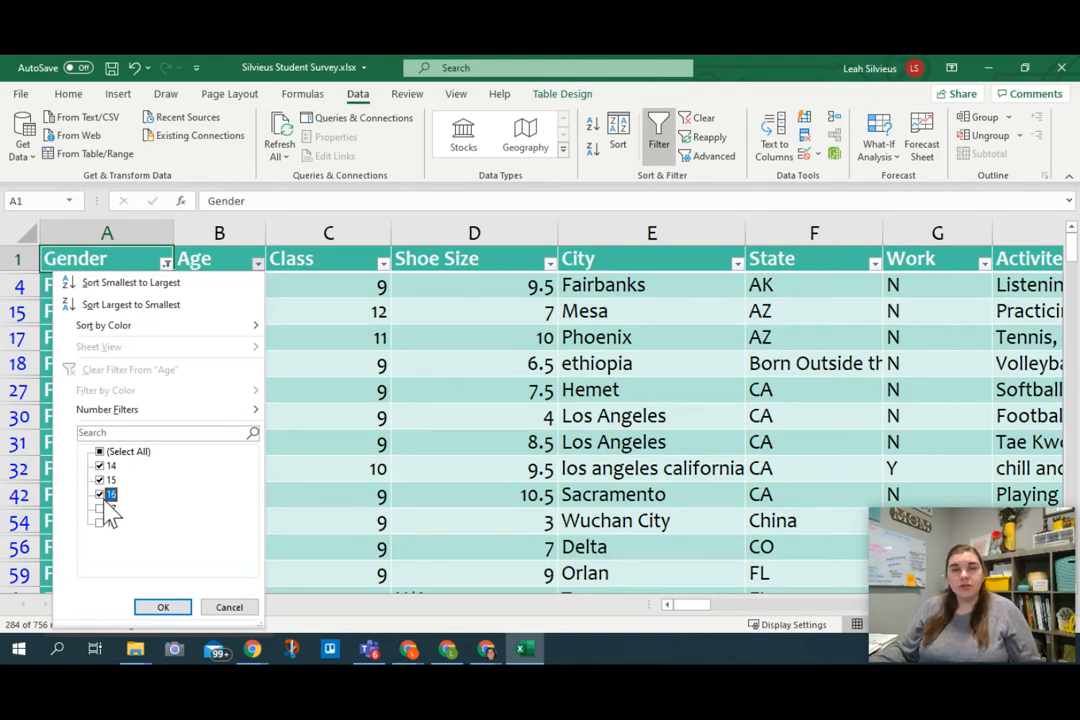
Step: Apply an Age 'Between' number filter from 14 to 16
click(107, 409)
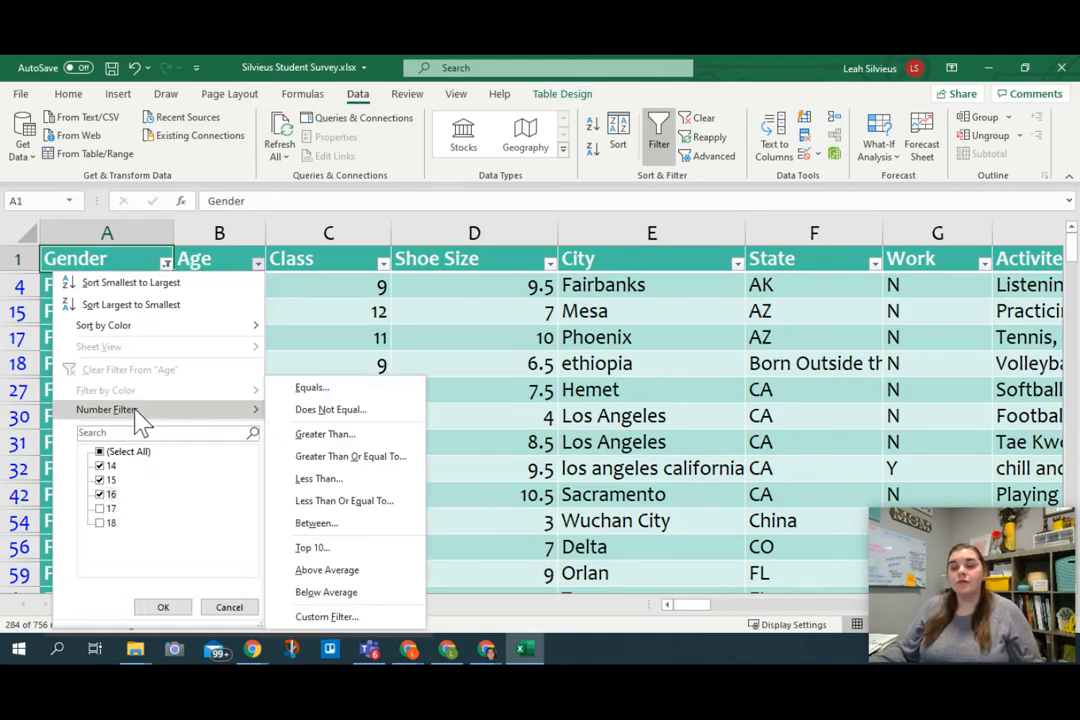
mouse_move(345, 434)
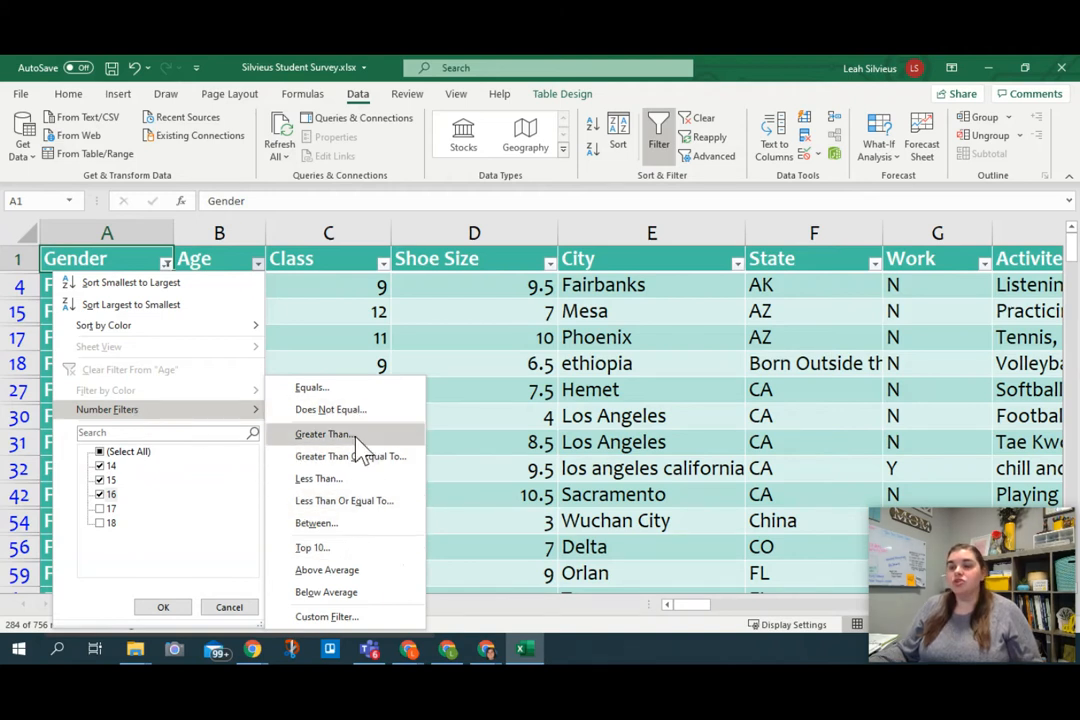
mouse_move(364, 457)
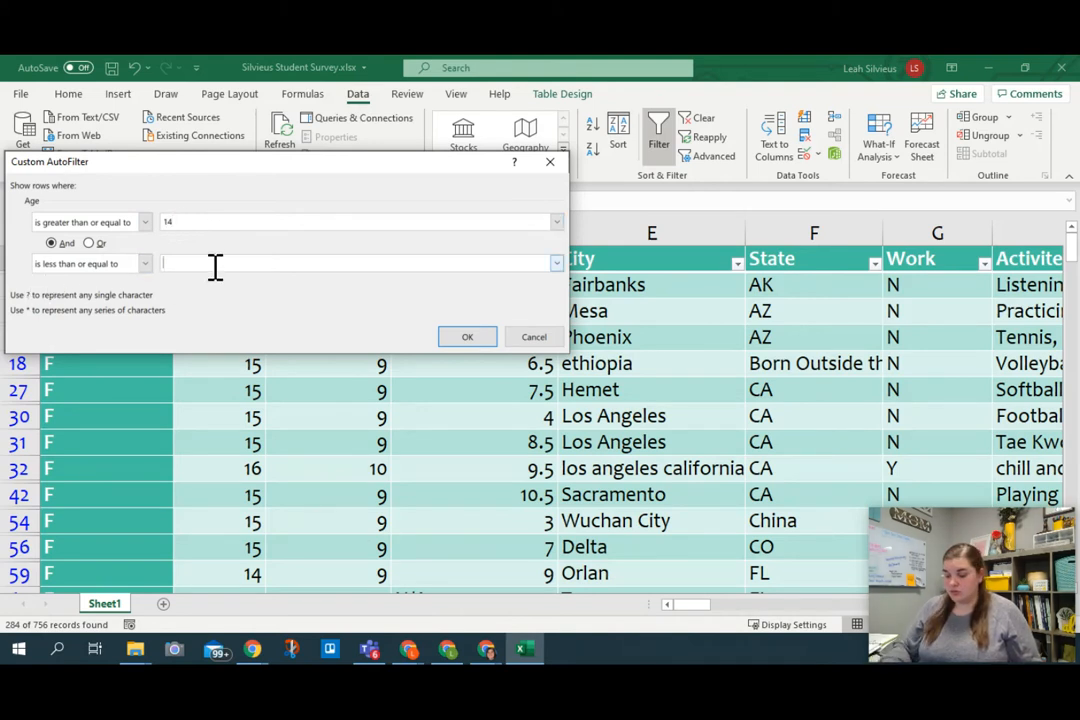
text(16)
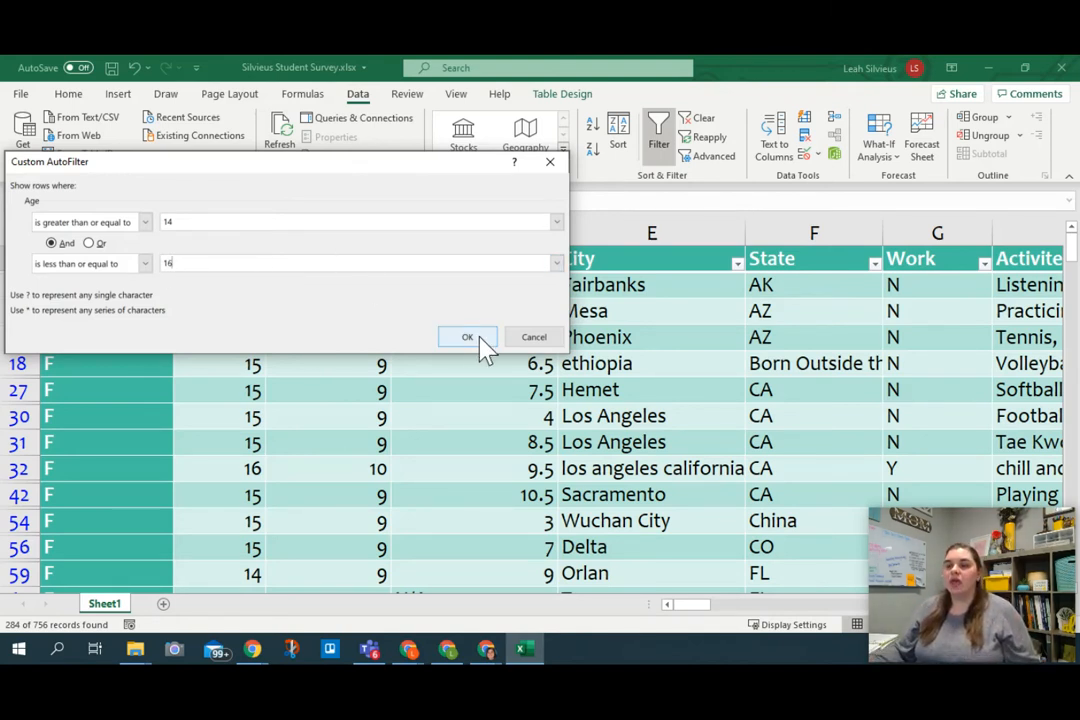
click(467, 336)
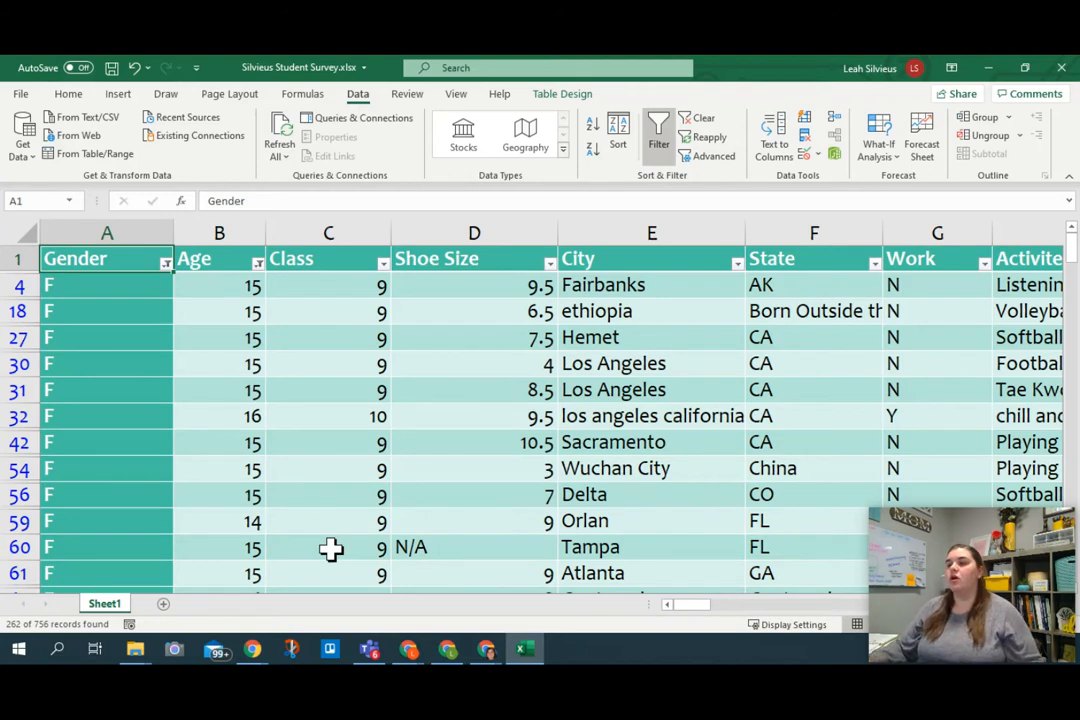
mouse_move(593, 469)
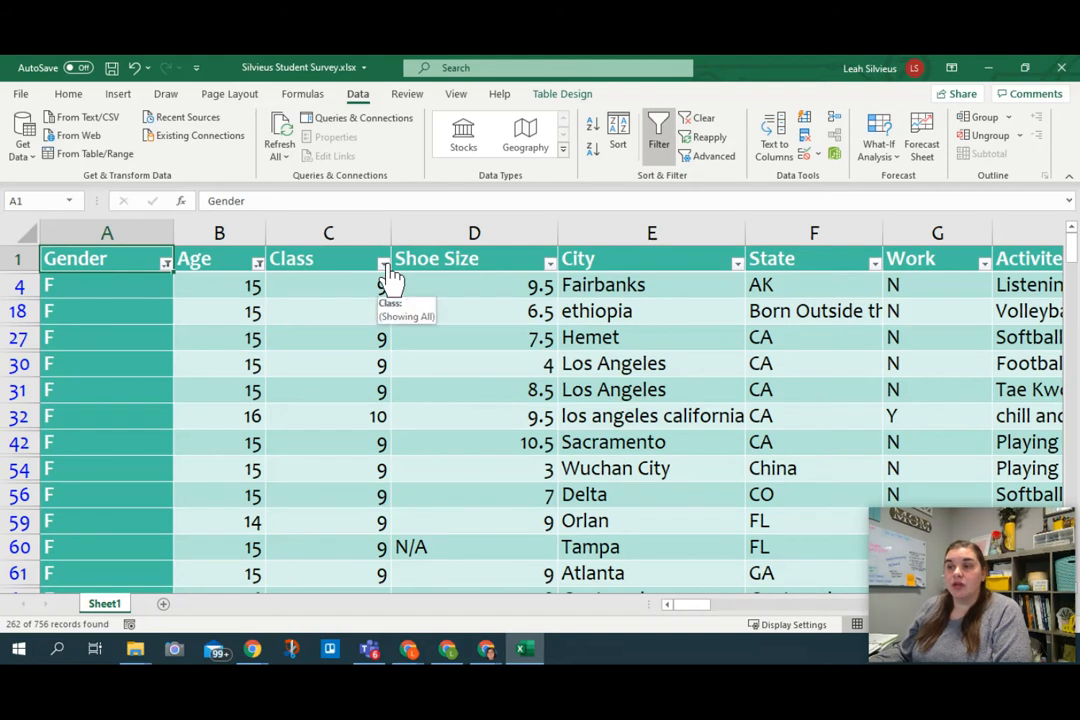
Step: Sort the Class column largest to smallest, putting class 11 first
click(383, 263)
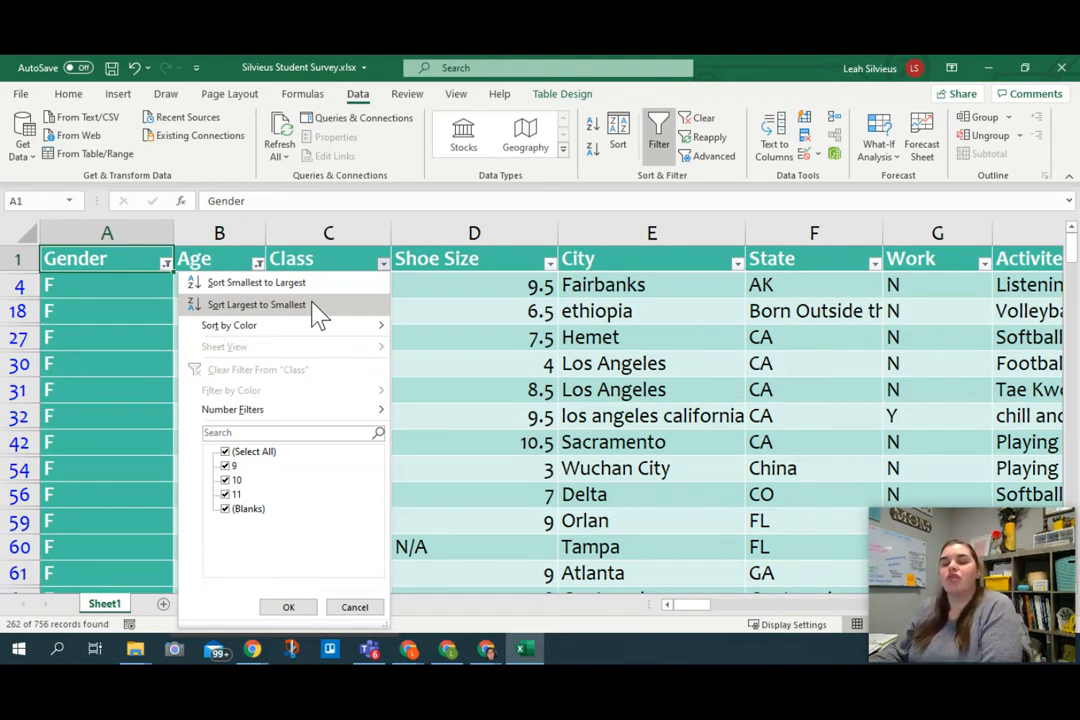
click(257, 304)
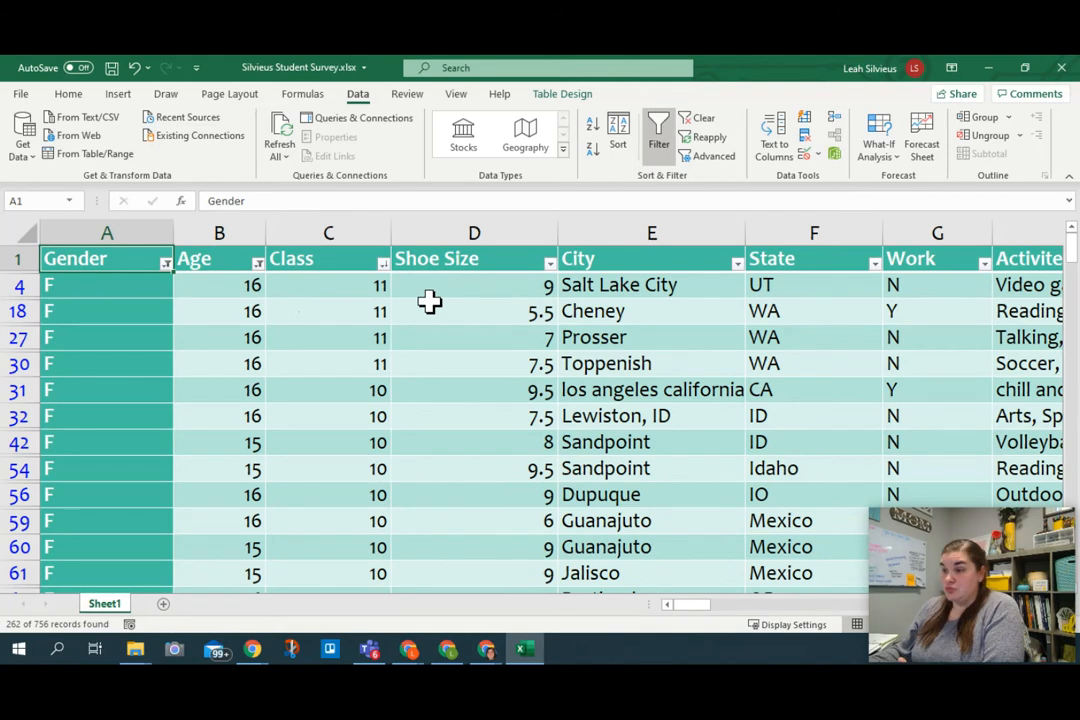
mouse_move(405, 290)
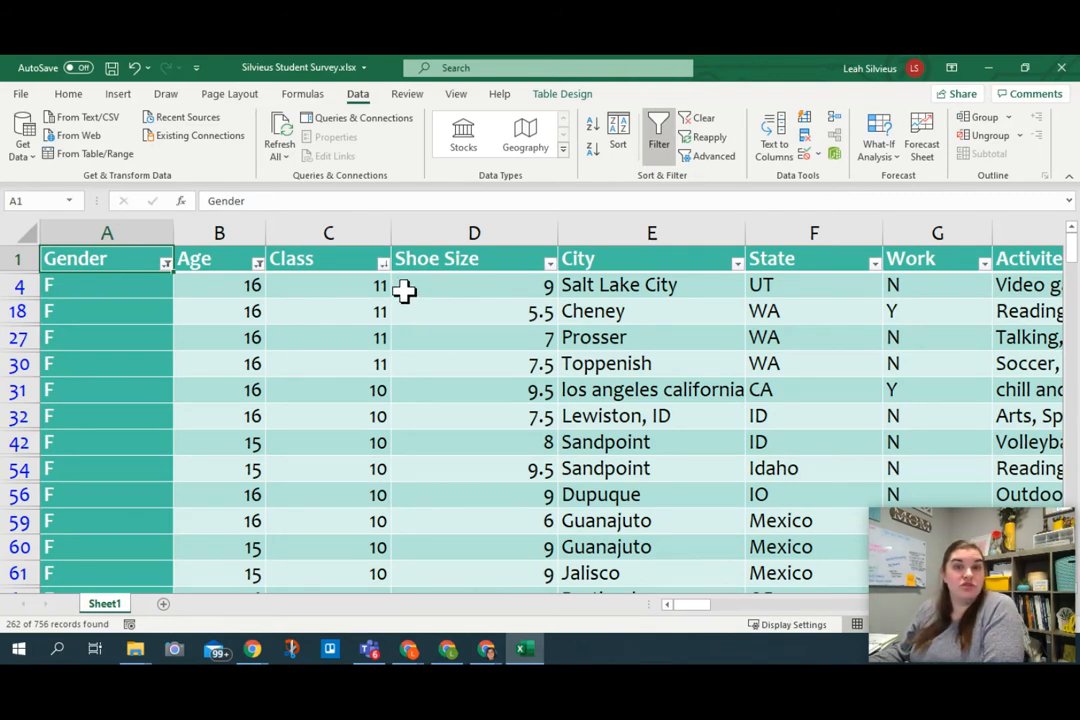
mouse_move(363, 497)
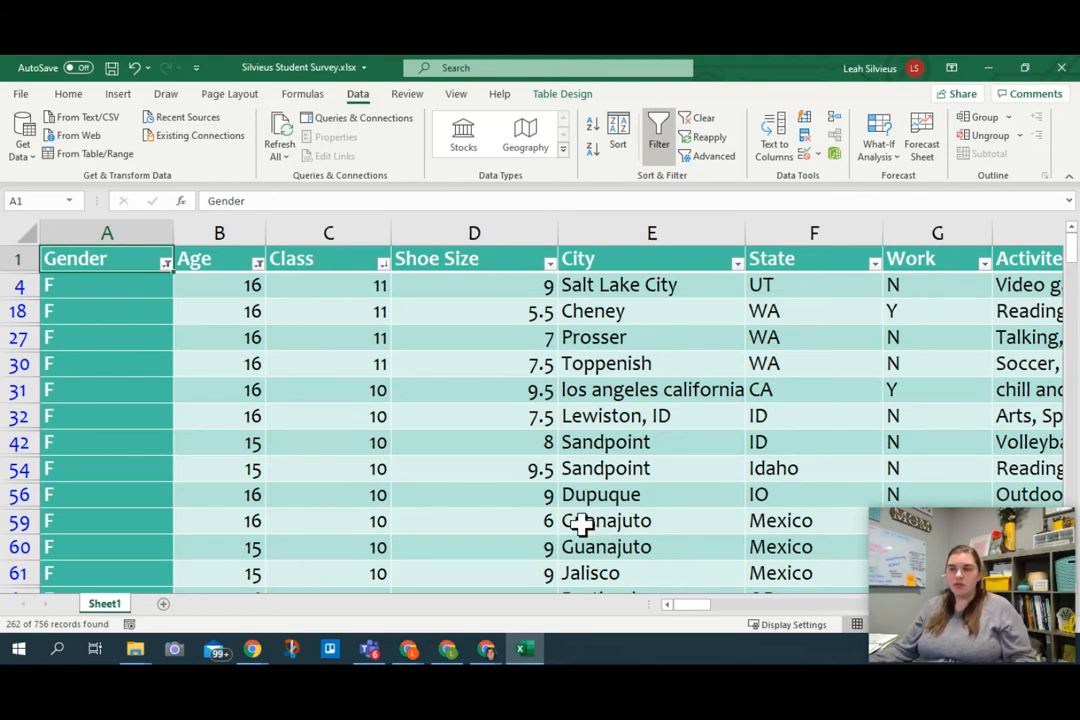
mouse_move(554, 494)
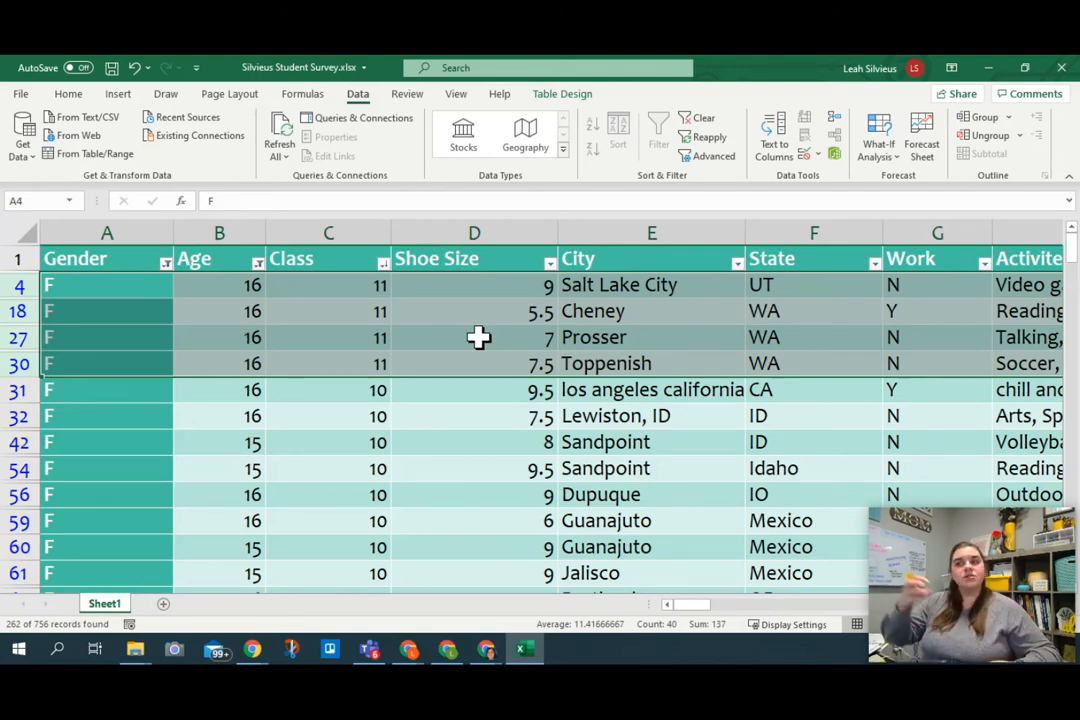
mouse_move(483, 311)
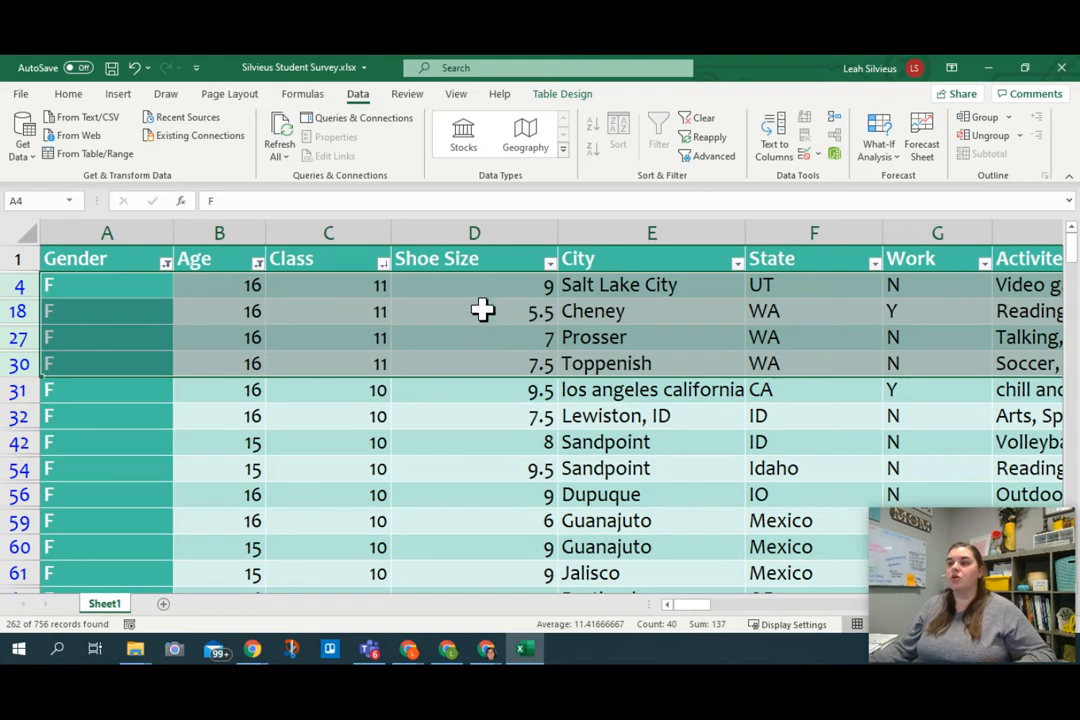
mouse_move(504, 319)
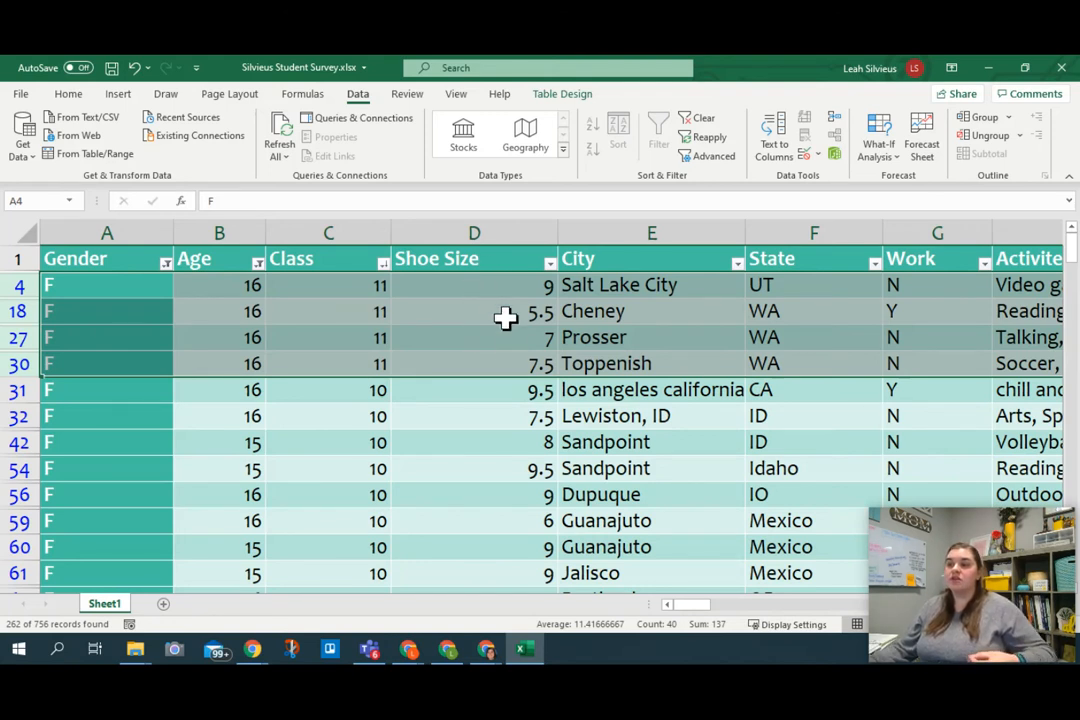
mouse_move(512, 368)
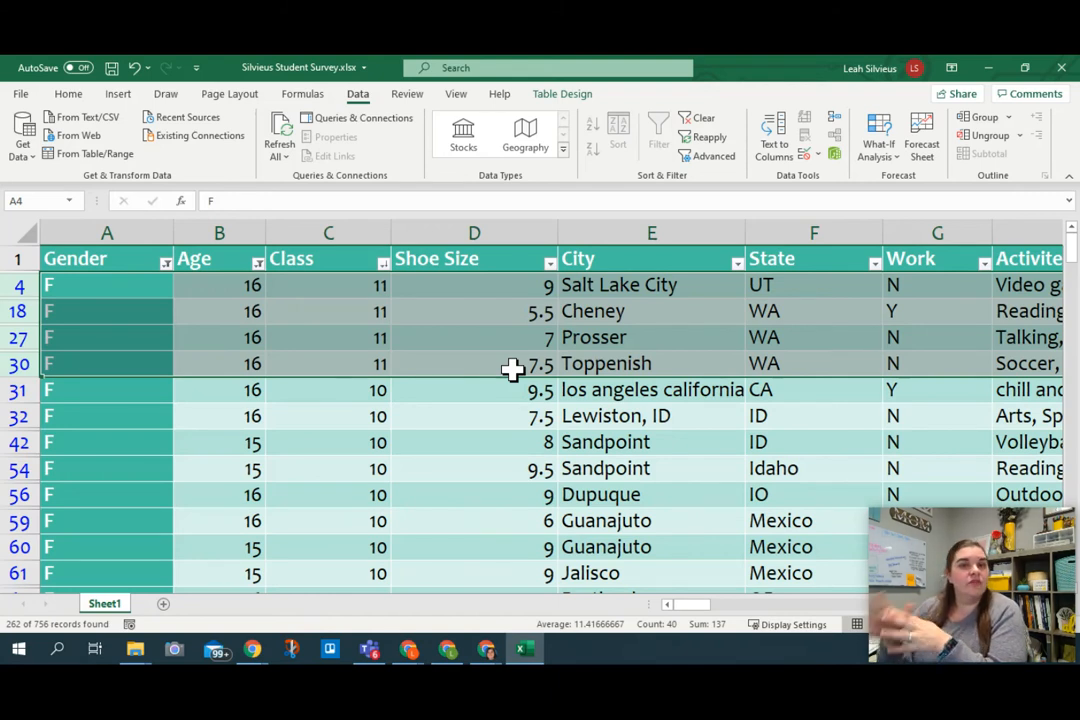
mouse_move(556, 282)
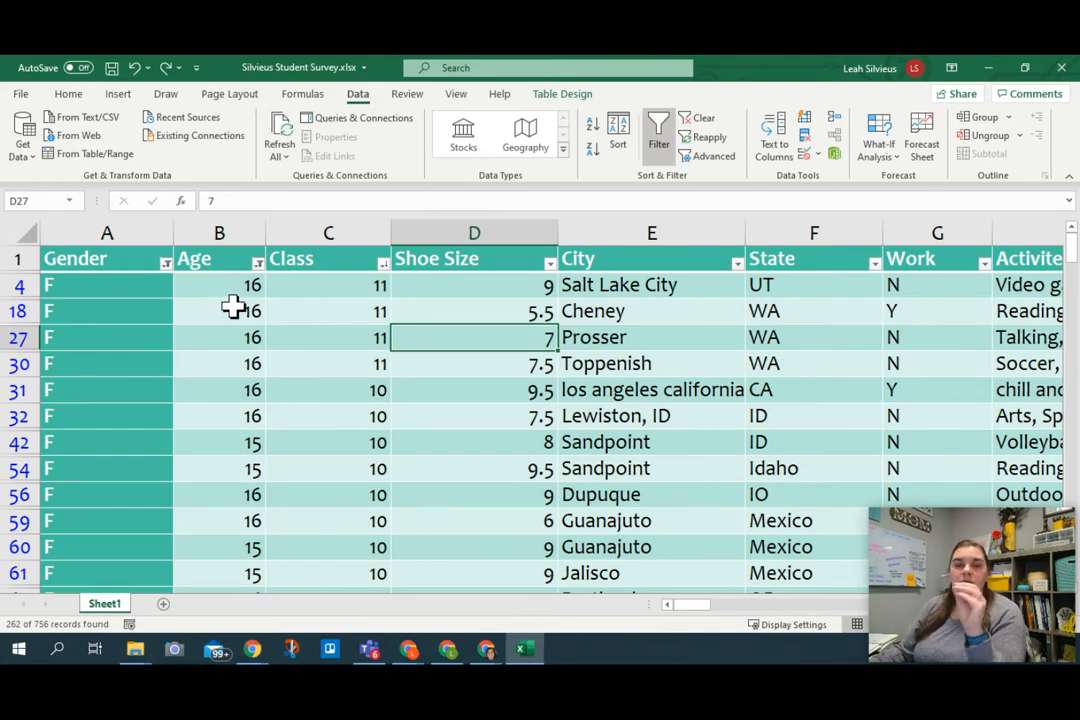
click(328, 232)
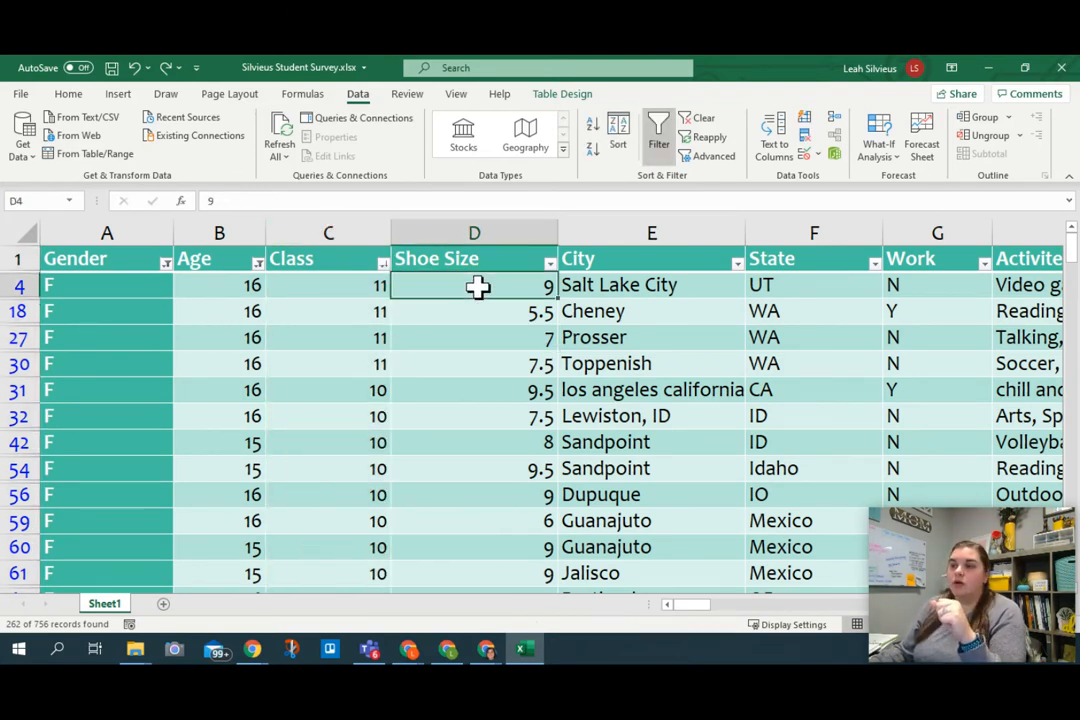
mouse_move(390, 270)
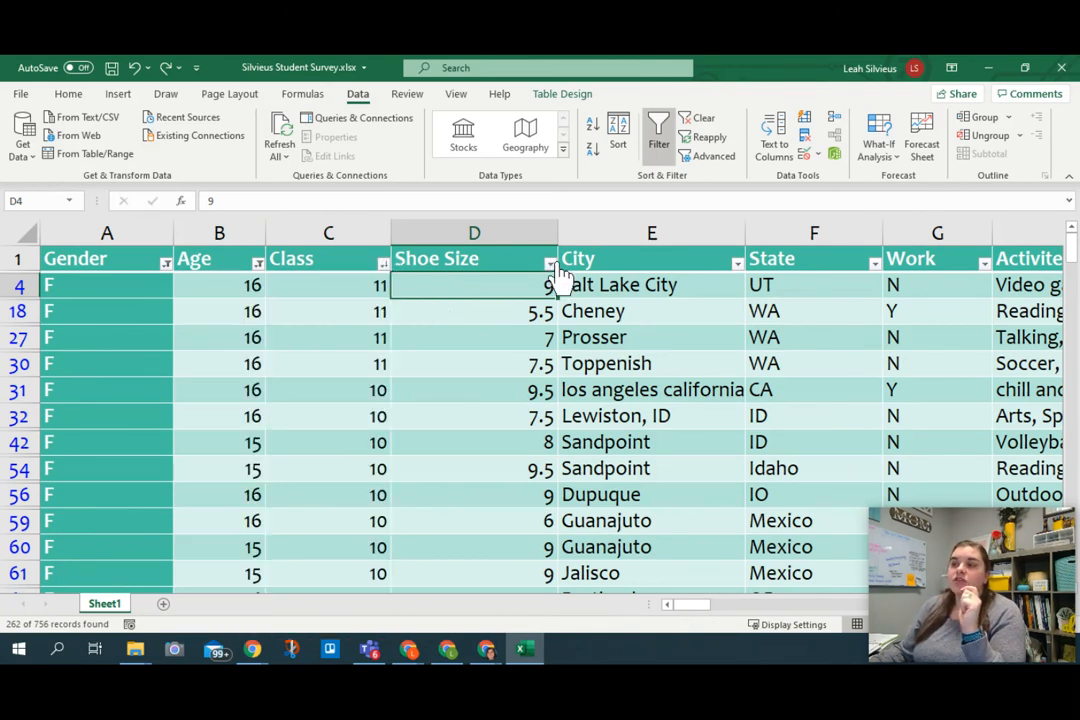
mouse_move(552, 262)
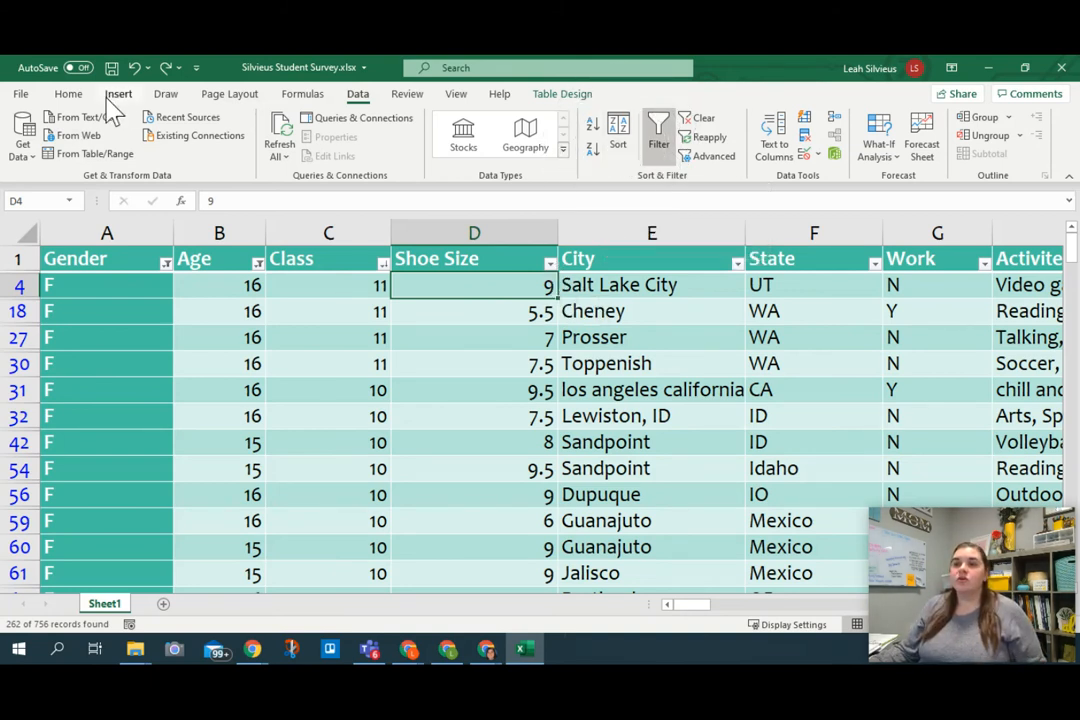
click(68, 92)
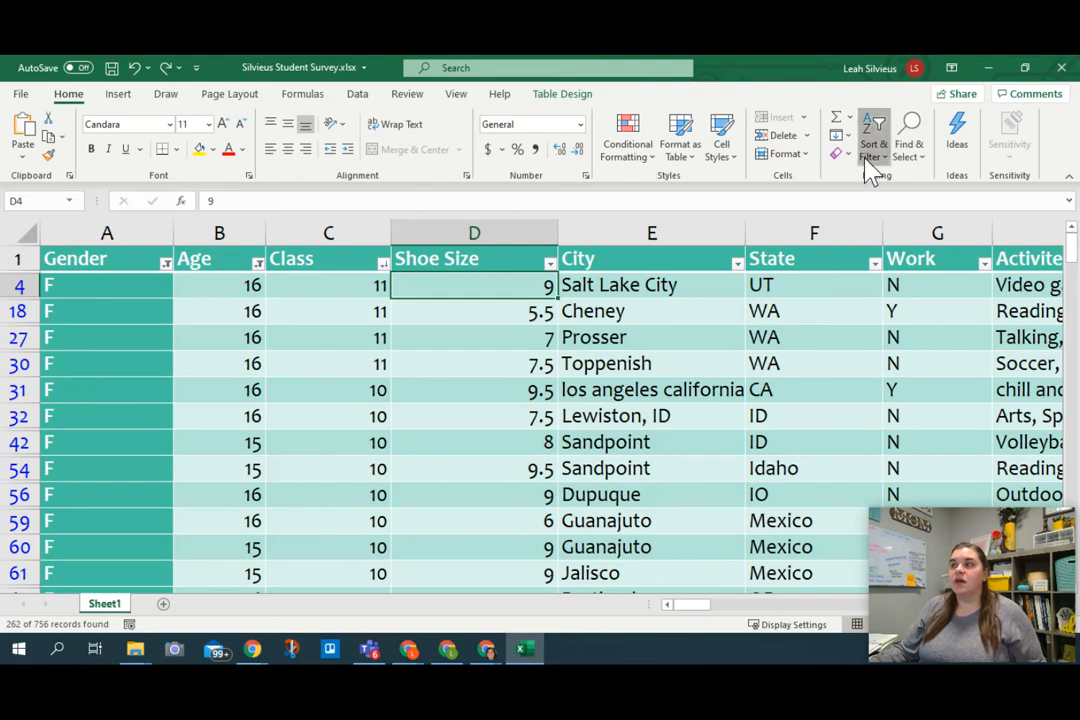
click(870, 135)
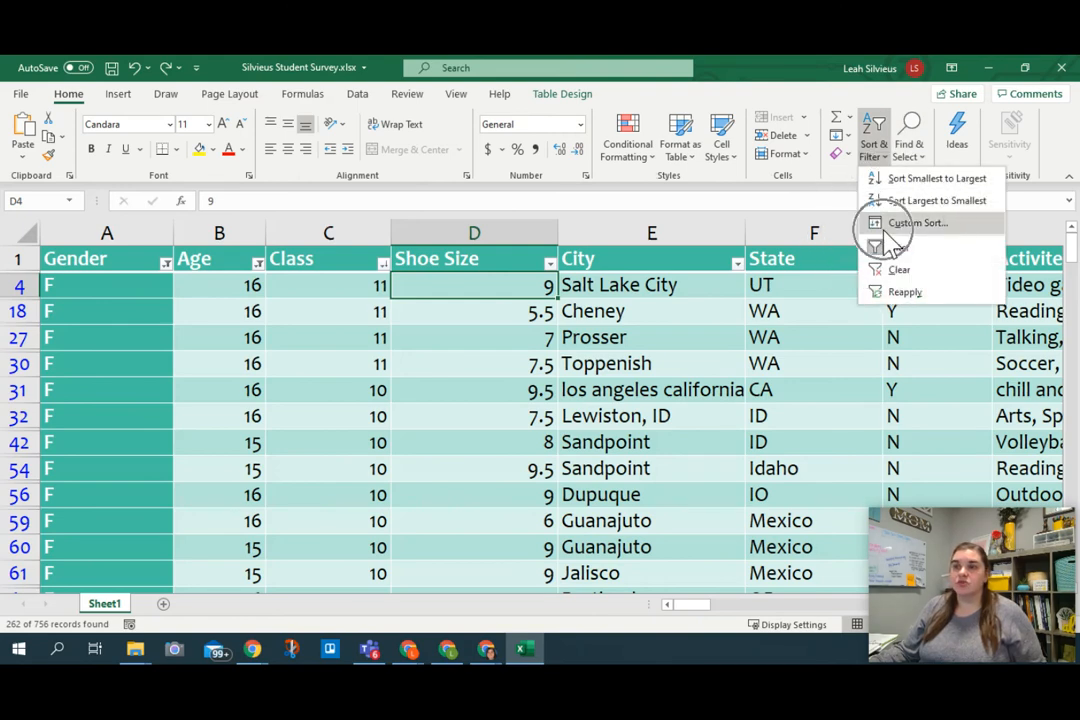
click(357, 93)
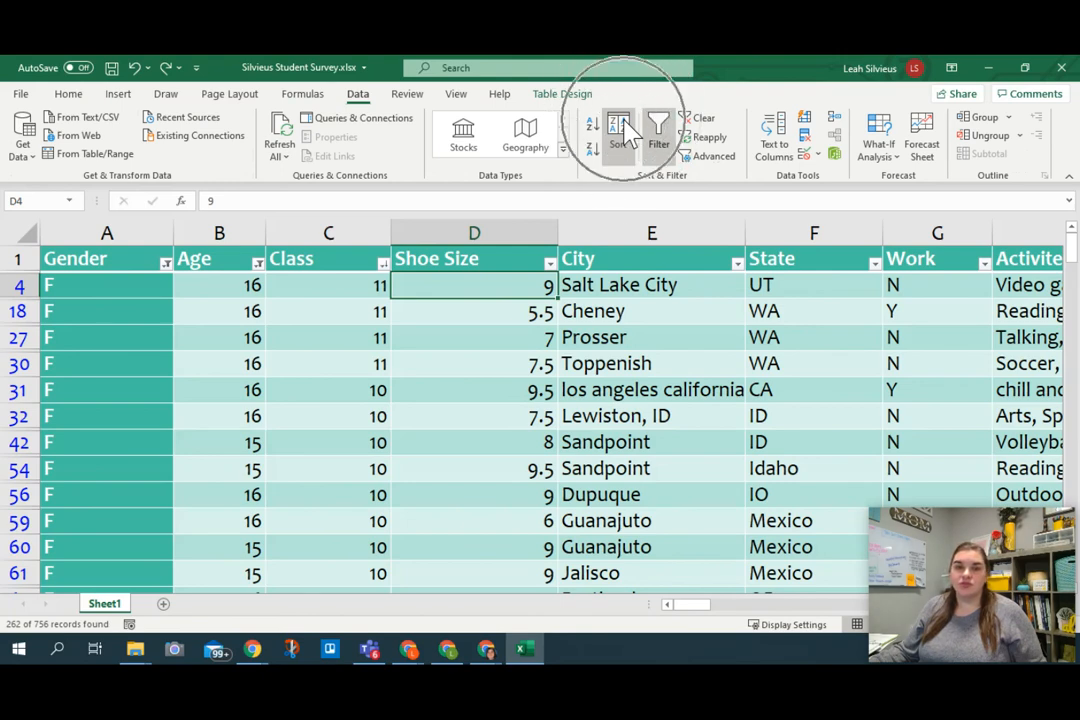
Step: Sort by Class largest to smallest, then by Shoe Size smallest to largest
click(617, 130)
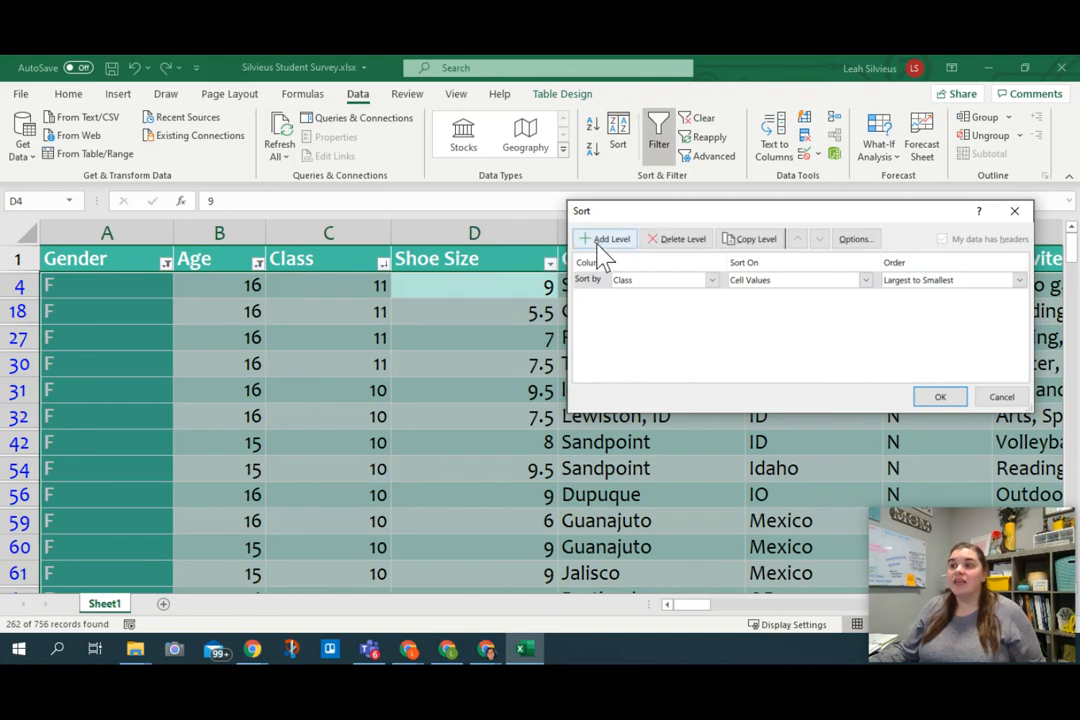
click(605, 238)
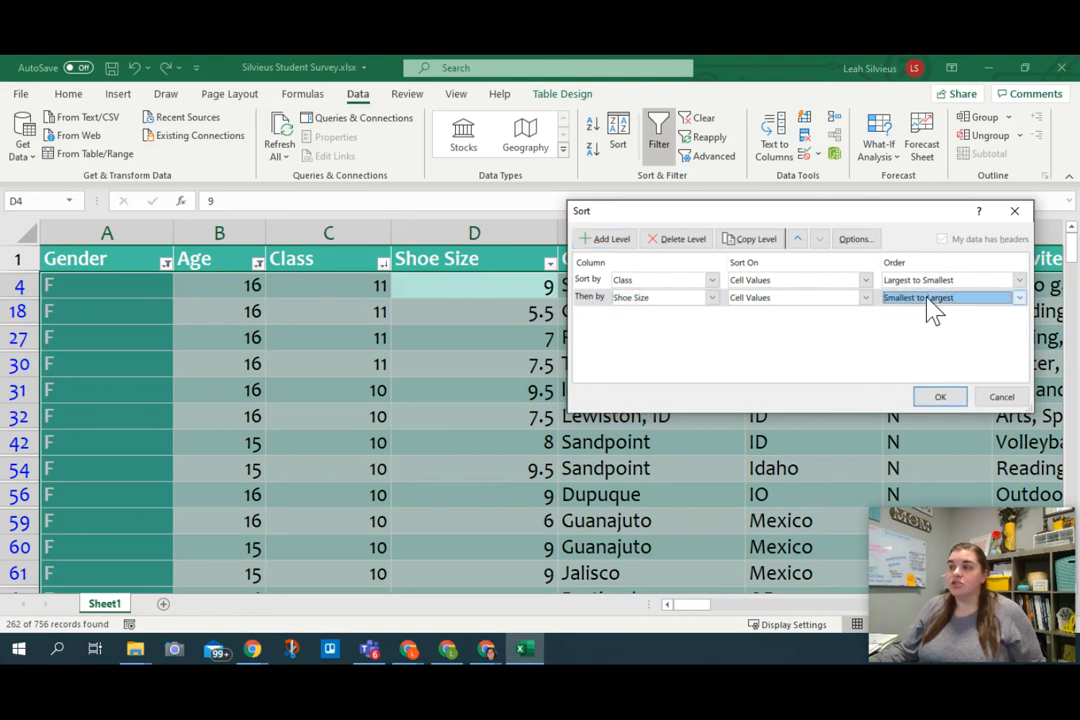
click(939, 396)
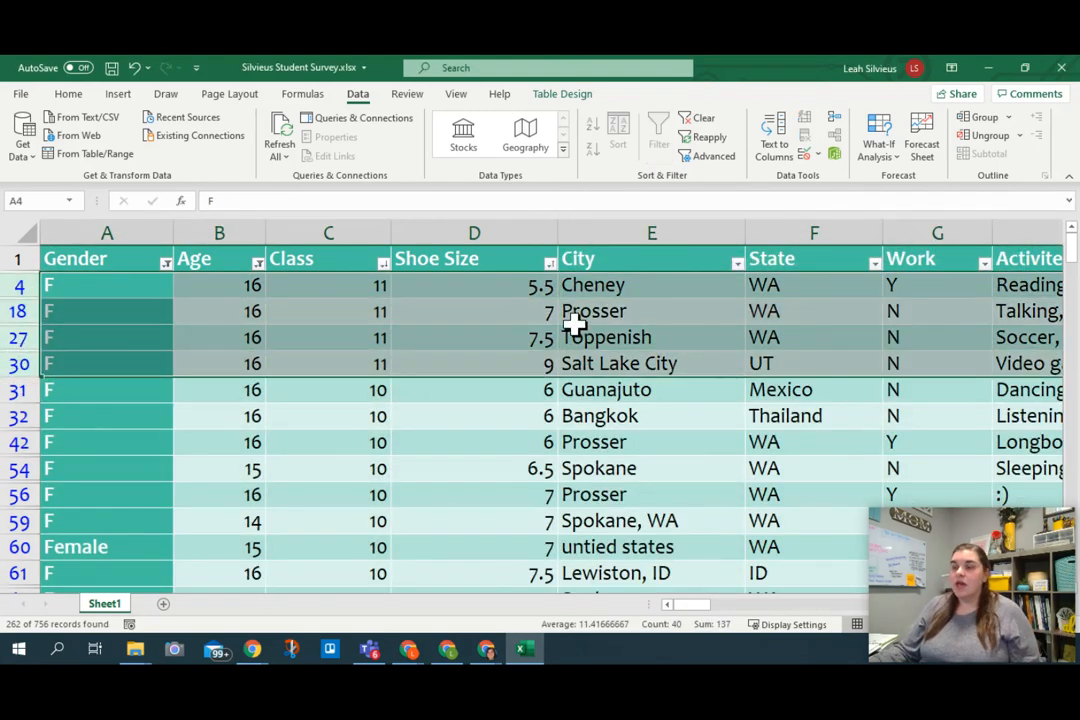
mouse_move(575, 322)
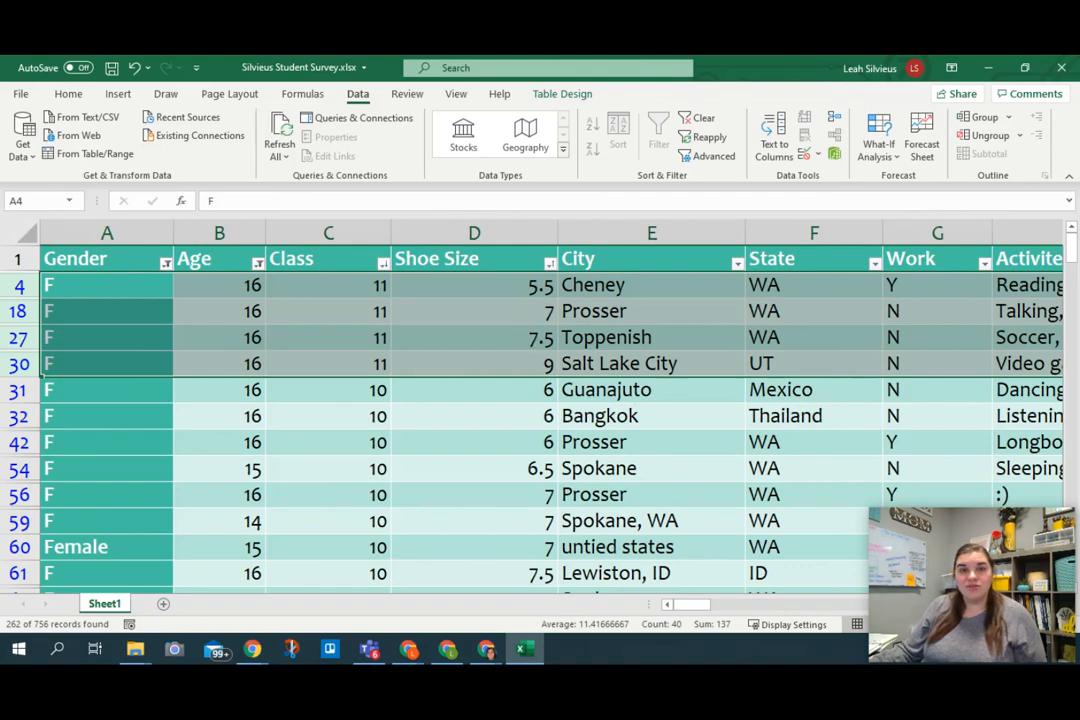